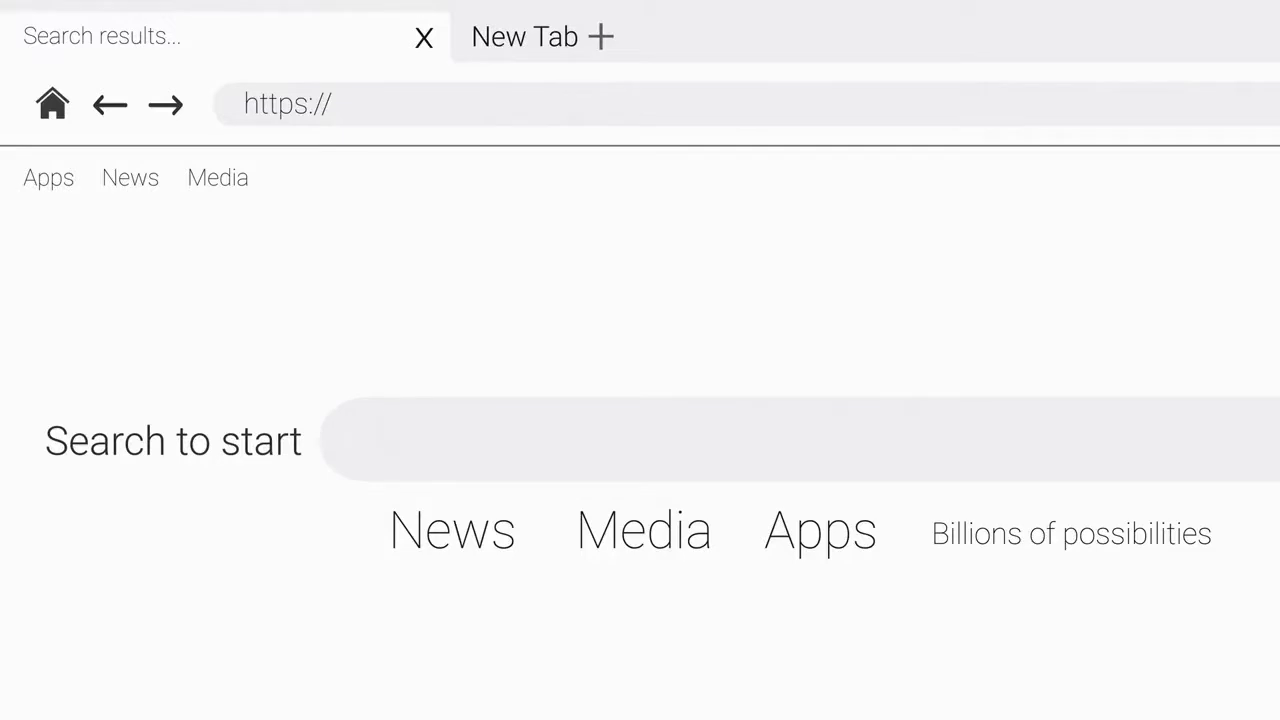
text(online cours)
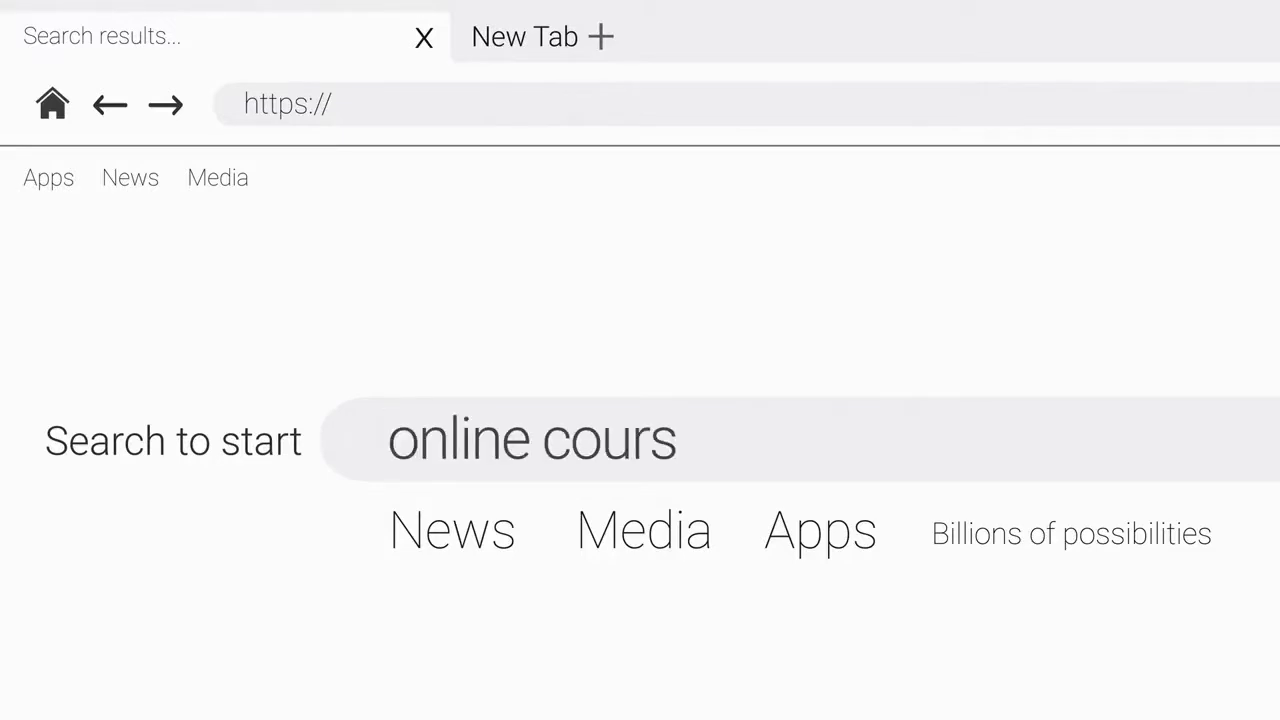
text(e)
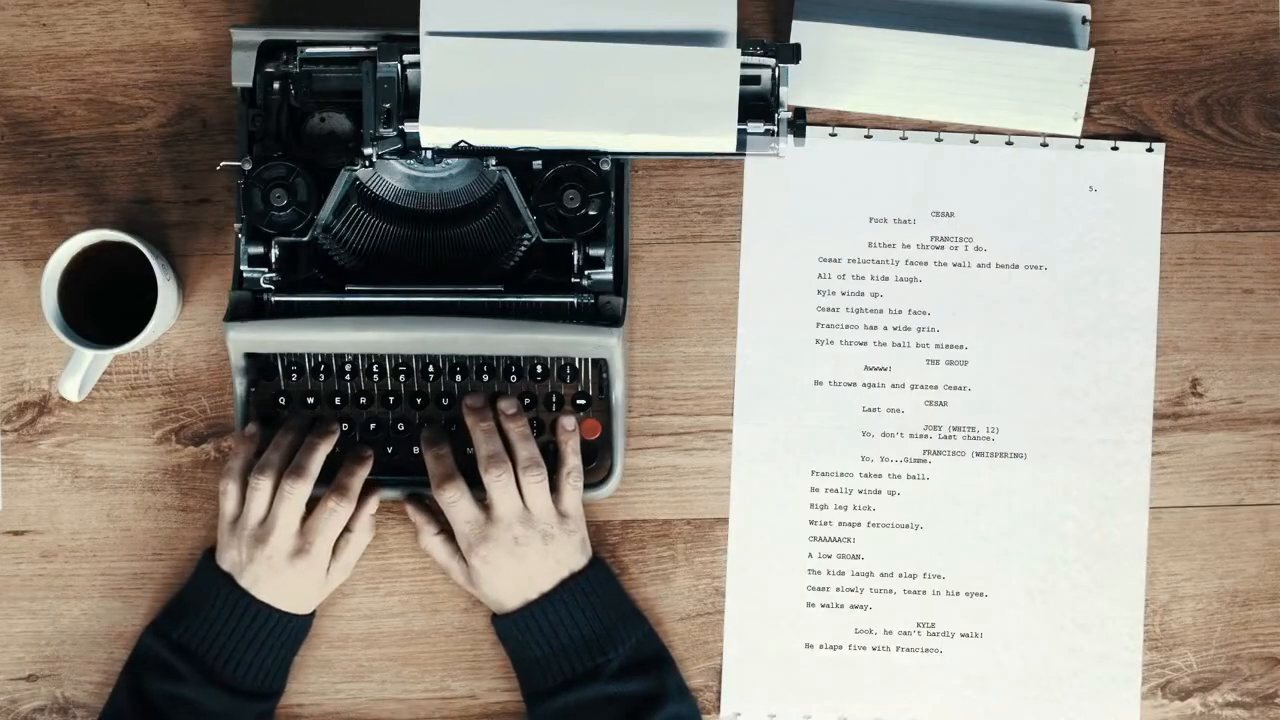
text(Ch)
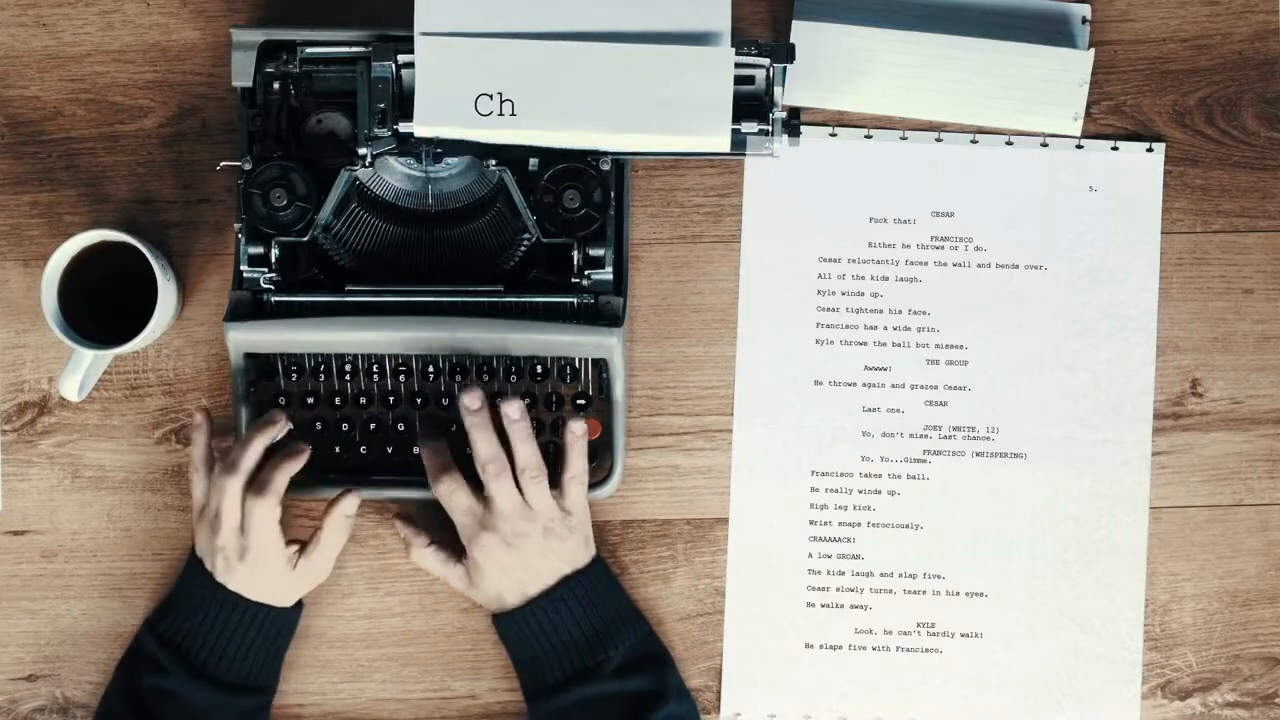